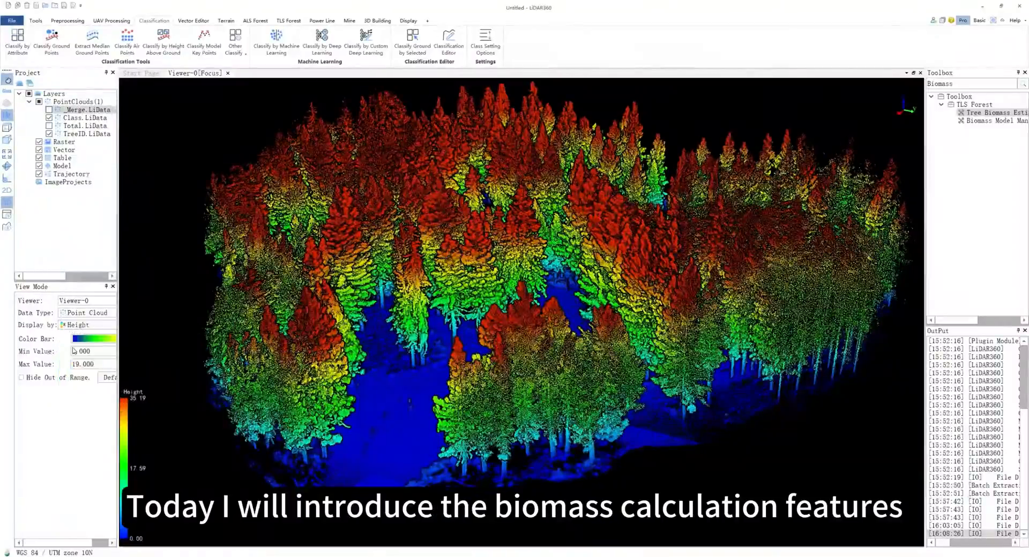
Step: Change the point colouring mode of the segmented tree cloud in the viewer
{"action": "left_click", "coordinate": [87, 325]}
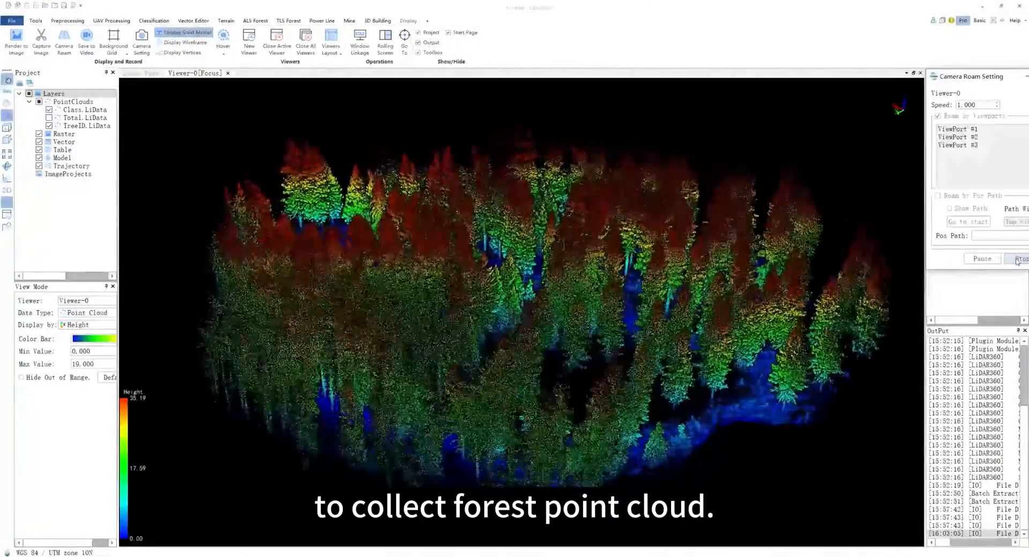
{"action": "left_click", "coordinate": [153, 20]}
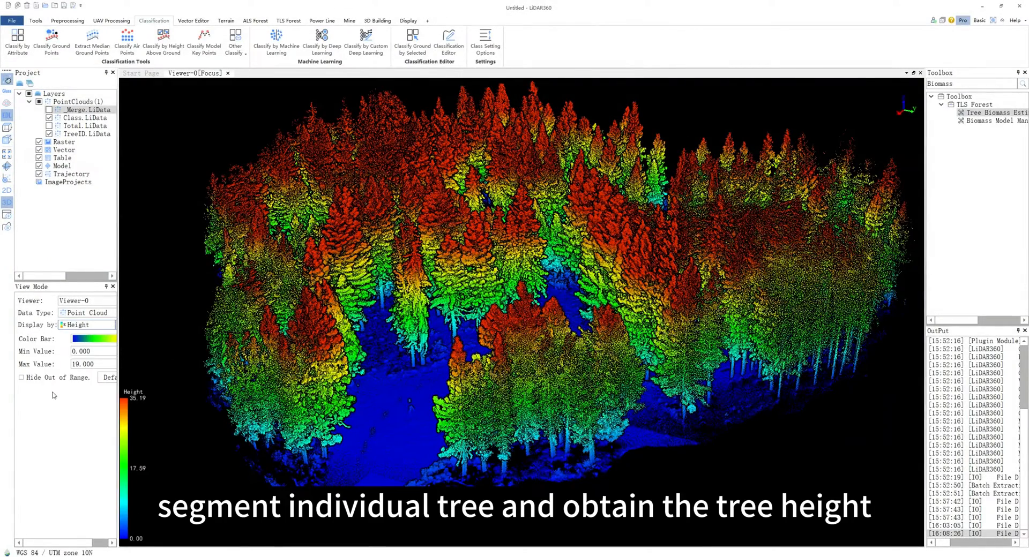
{"action": "left_click", "coordinate": [85, 325]}
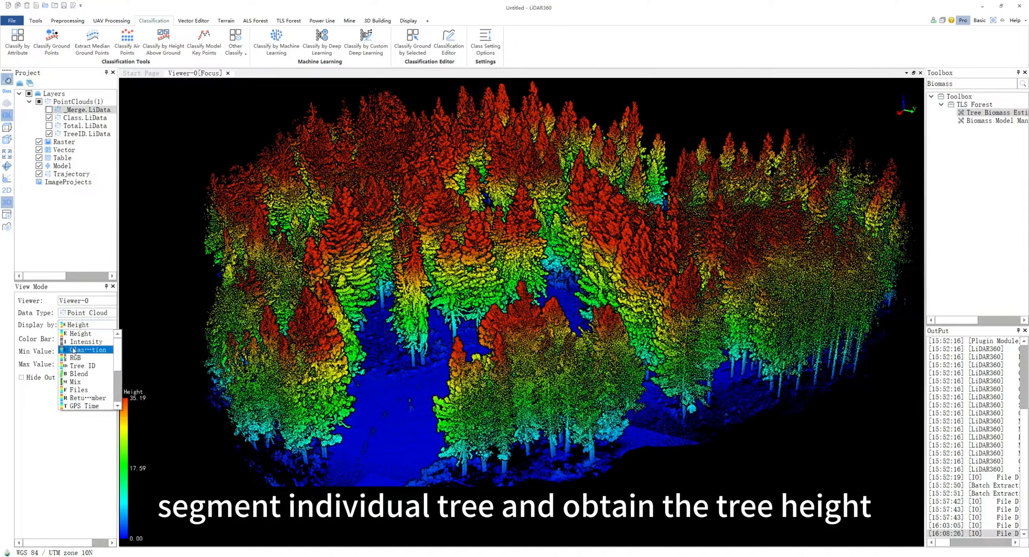
{"action": "left_click", "coordinate": [84, 365]}
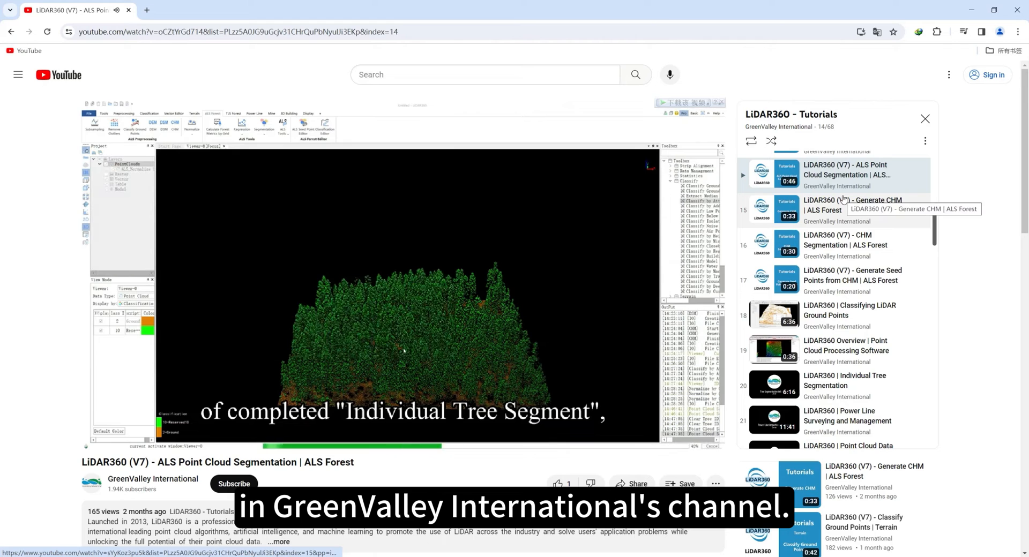
{"action": "scroll", "scroll_direction": "down", "scroll_amount": 3}
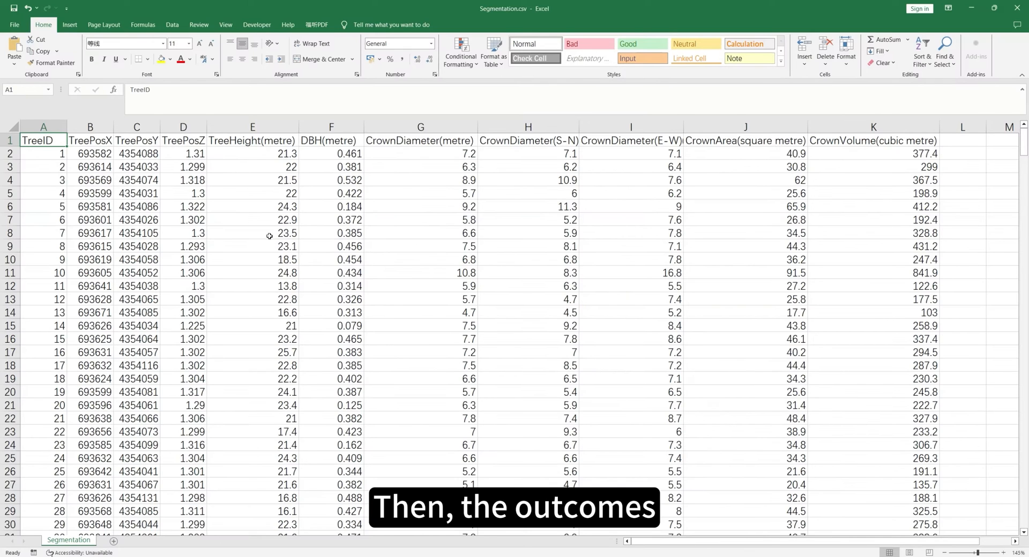
Step: Search the toolbox for 'Biomass' and launch Tree Biomass Estimation with Segmentation.csv columns
{"action": "left_click", "coordinate": [252, 126]}
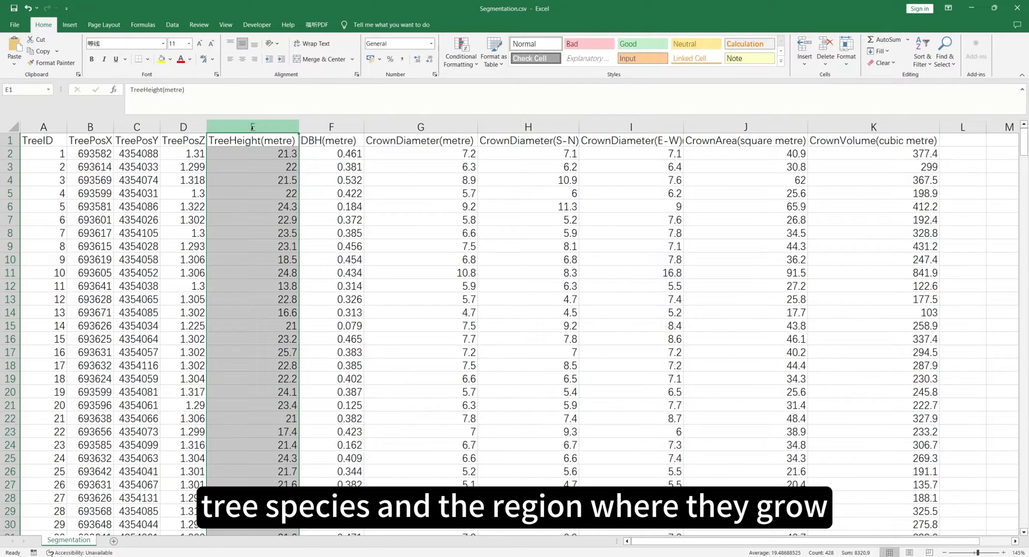
{"action": "left_click", "coordinate": [420, 127]}
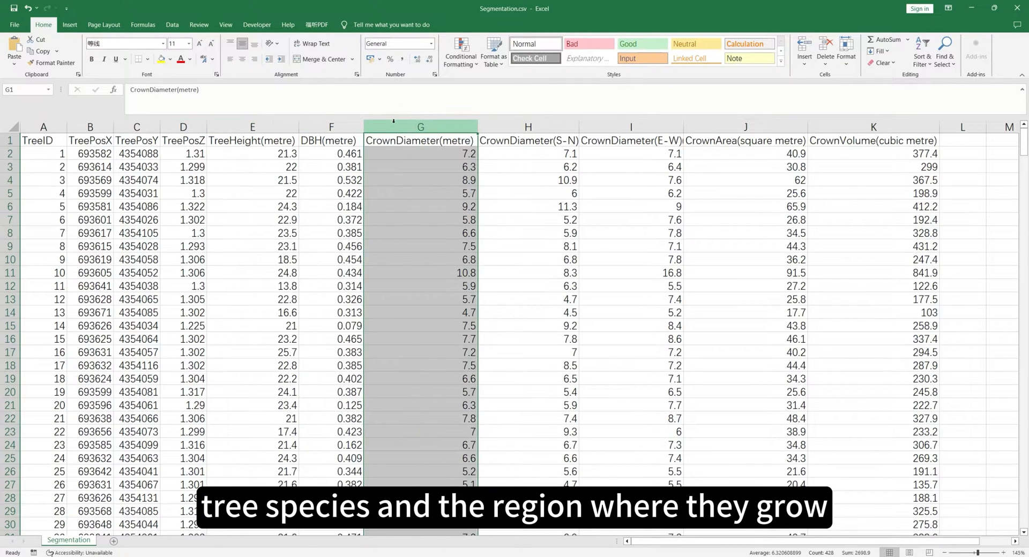
{"action": "left_click", "coordinate": [332, 140]}
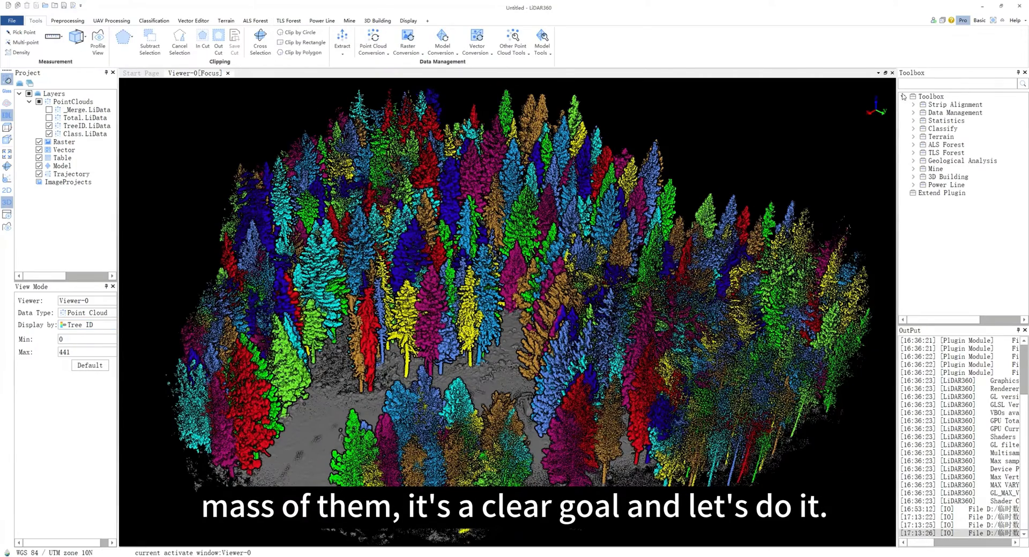
{"action": "type", "text": "Biomass"}
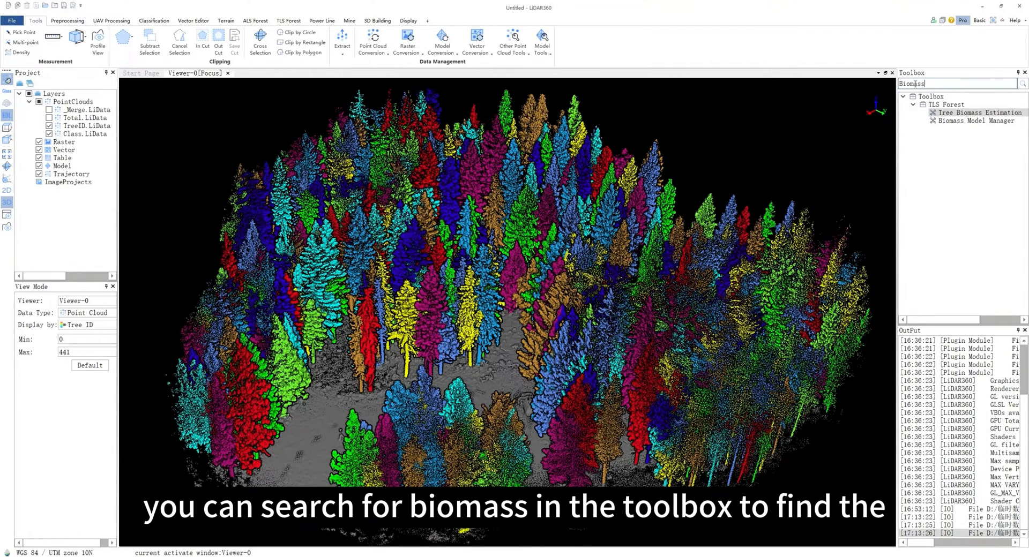
{"action": "double_click", "coordinate": [979, 113]}
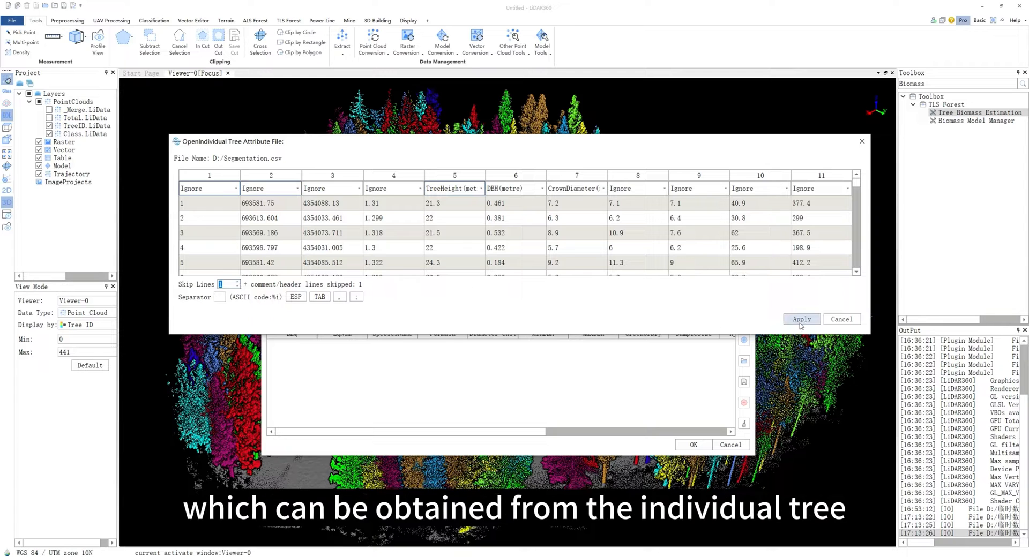
Step: Apply the import of Segmentation.csv with its TreeHeight and DBH columns
{"action": "left_click", "coordinate": [801, 320]}
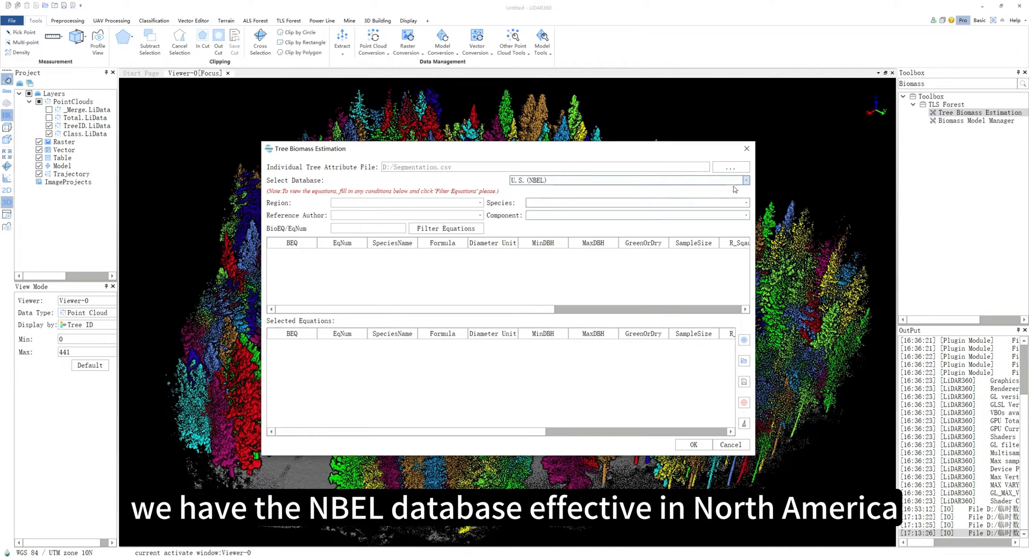
Step: Filter U.S. (NBEL) equations to FIA NW, ponderosa pine, whole tree aboveground
{"action": "left_click", "coordinate": [744, 180]}
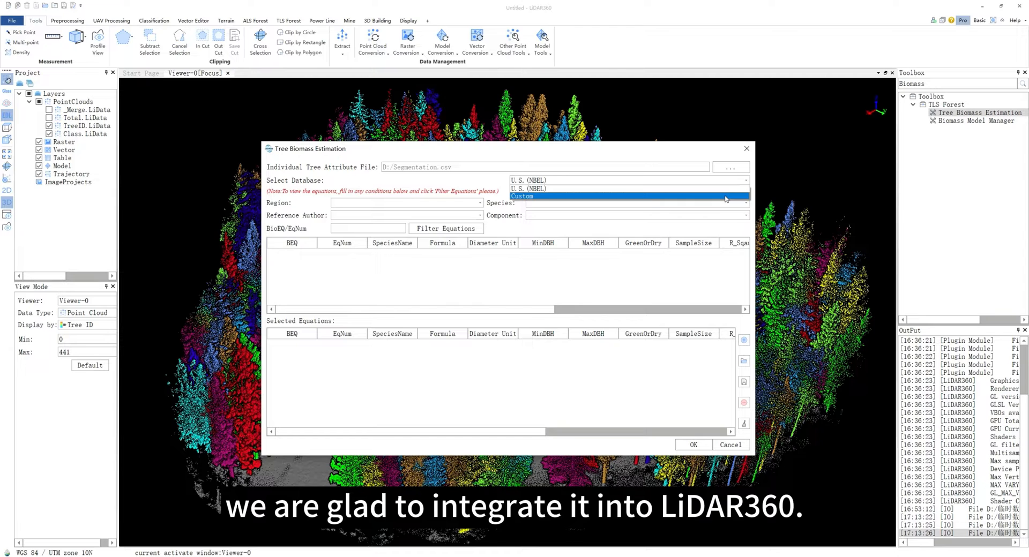
{"action": "left_click", "coordinate": [528, 180]}
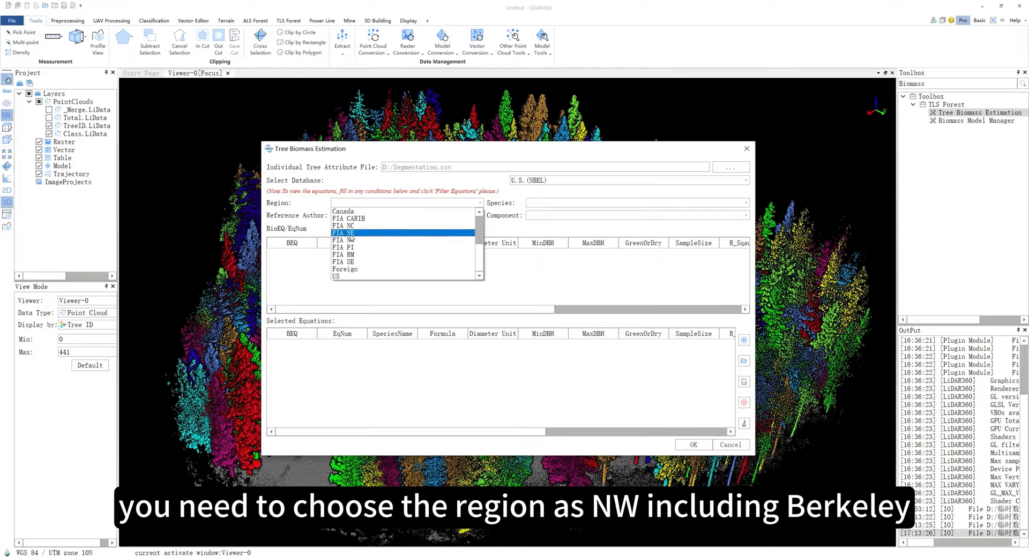
{"action": "left_click", "coordinate": [346, 233]}
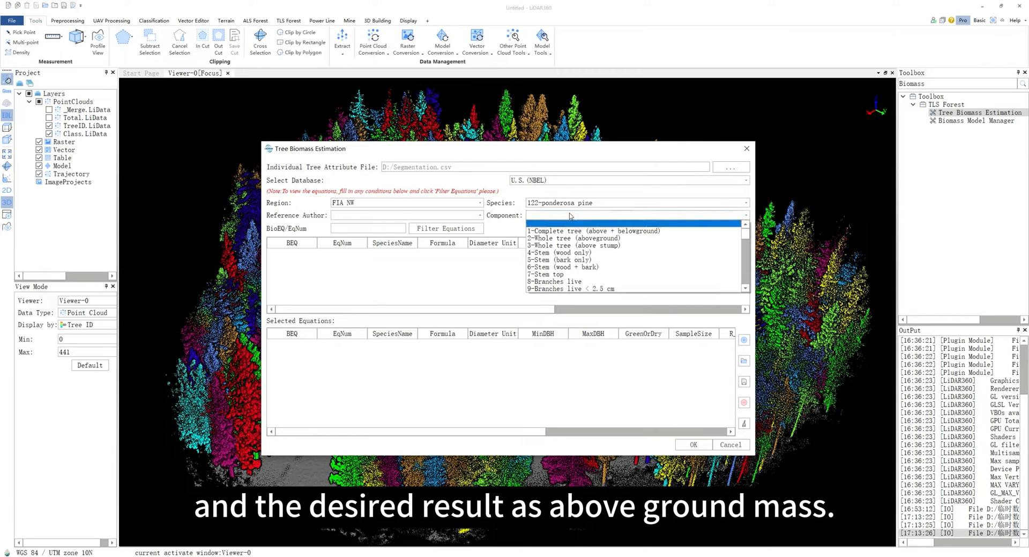
{"action": "left_click", "coordinate": [575, 245]}
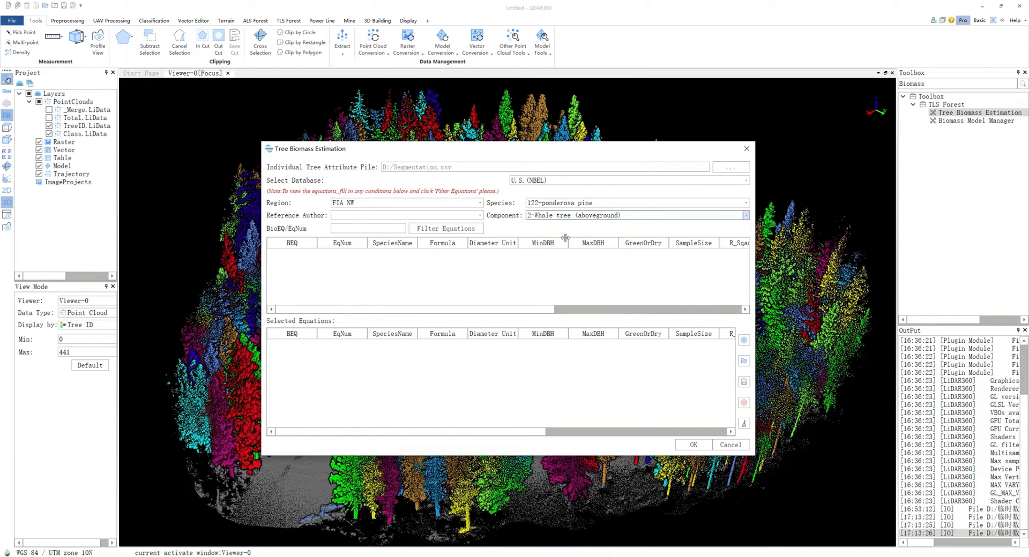
{"action": "left_click", "coordinate": [445, 228]}
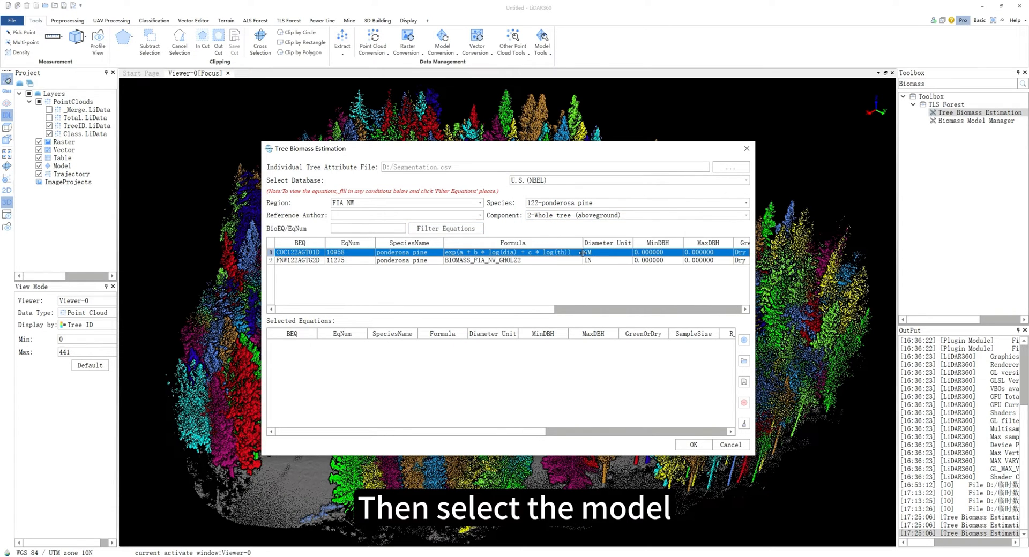
Step: Add the ponderosa pine equation COC122AGT01D to the selected equations
{"action": "left_click", "coordinate": [744, 340]}
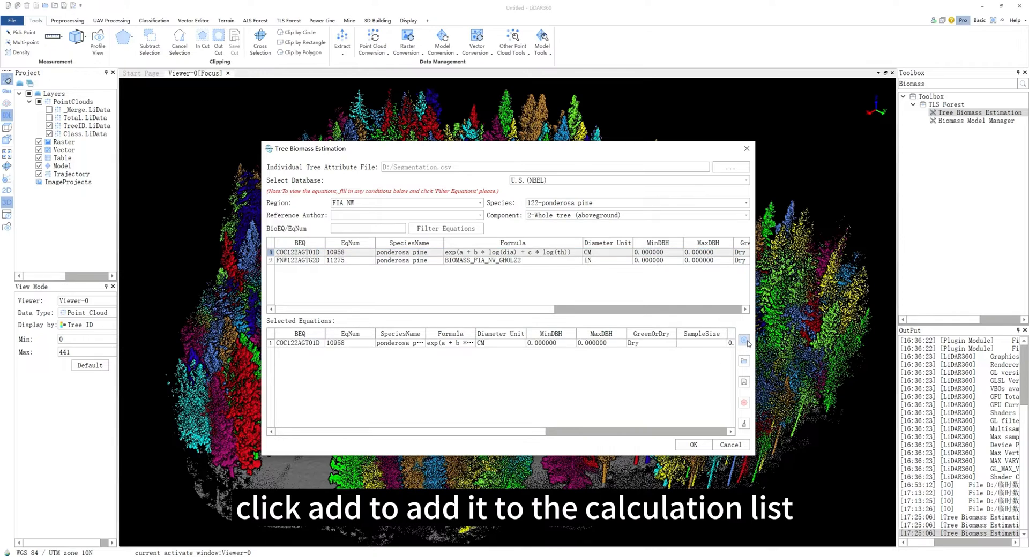
{"action": "left_click", "coordinate": [693, 445]}
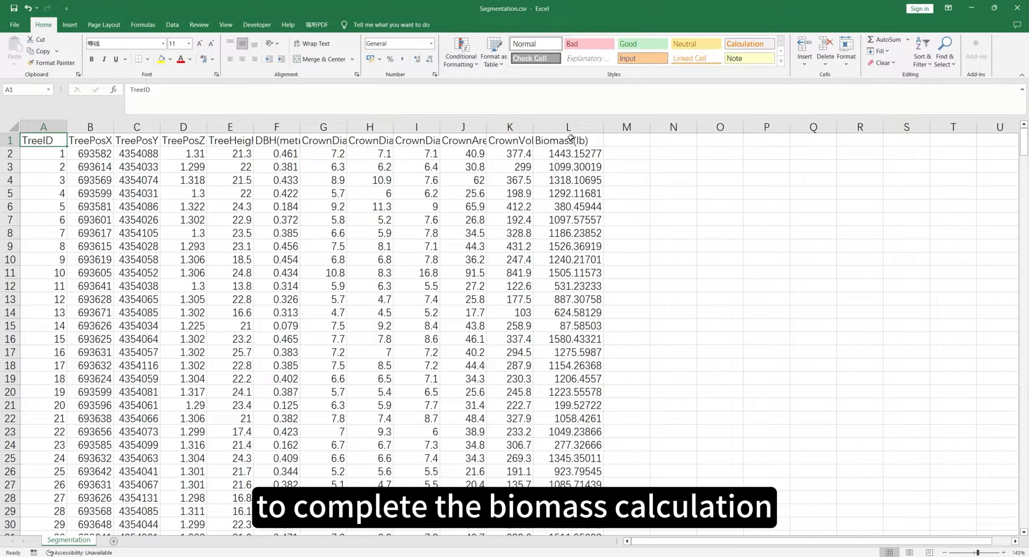
{"action": "left_click", "coordinate": [567, 127]}
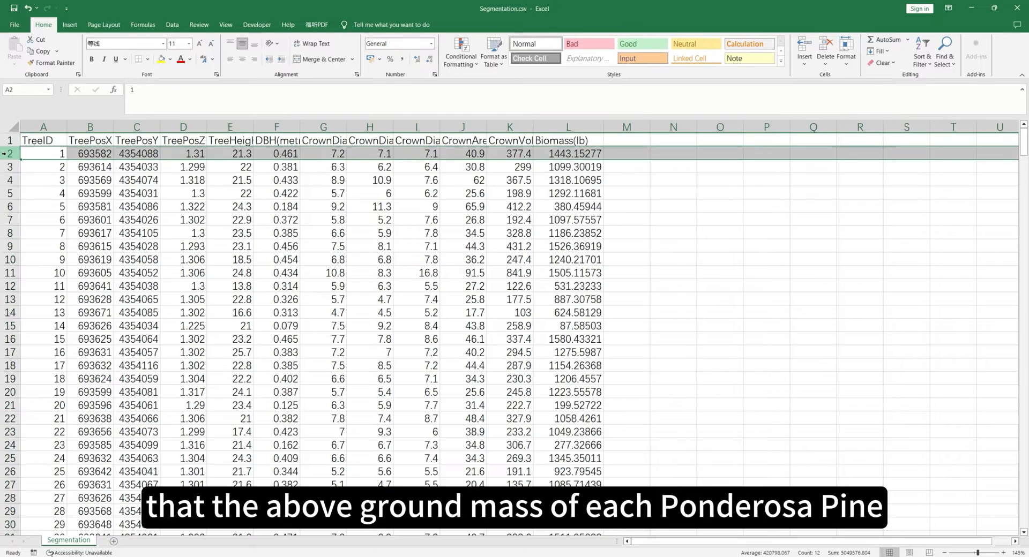
{"action": "scroll", "scroll_direction": "down", "scroll_amount": 3}
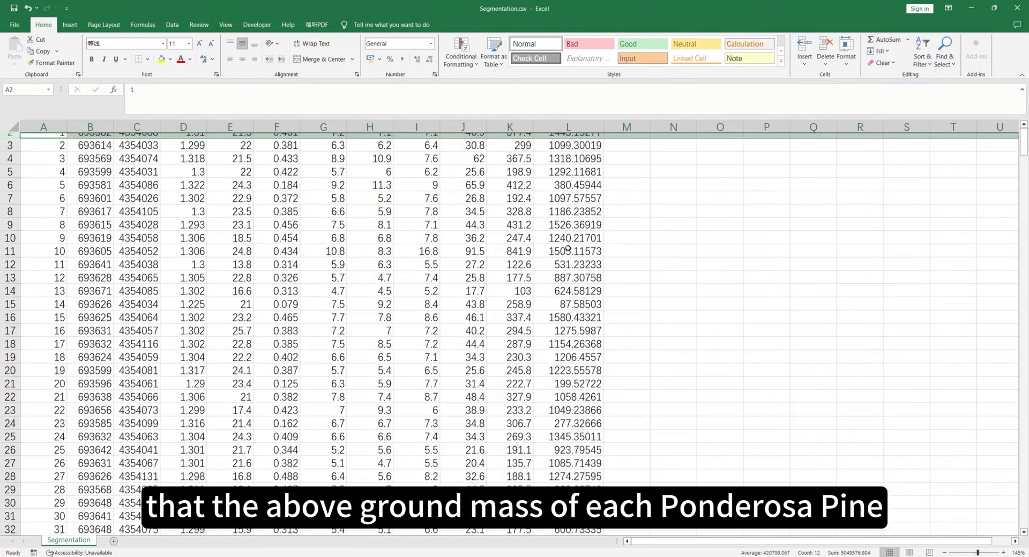
{"action": "scroll", "scroll_direction": "down", "scroll_amount": 3}
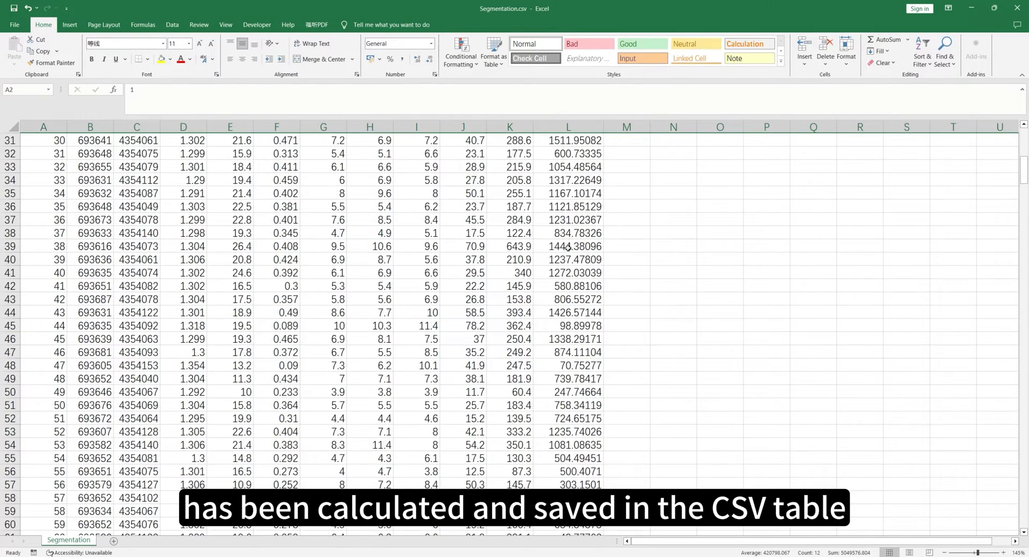
{"action": "scroll", "scroll_direction": "down", "scroll_amount": 3}
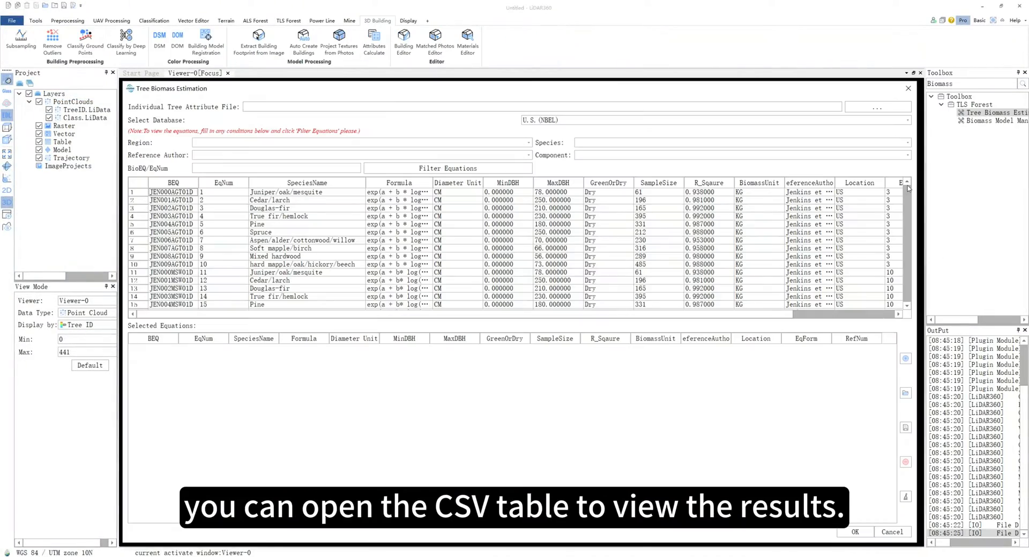
Step: Scroll the view after closing Tree Biomass Estimation to see the tree-ID coloured cloud
{"action": "scroll", "scroll_direction": "down", "scroll_amount": 3}
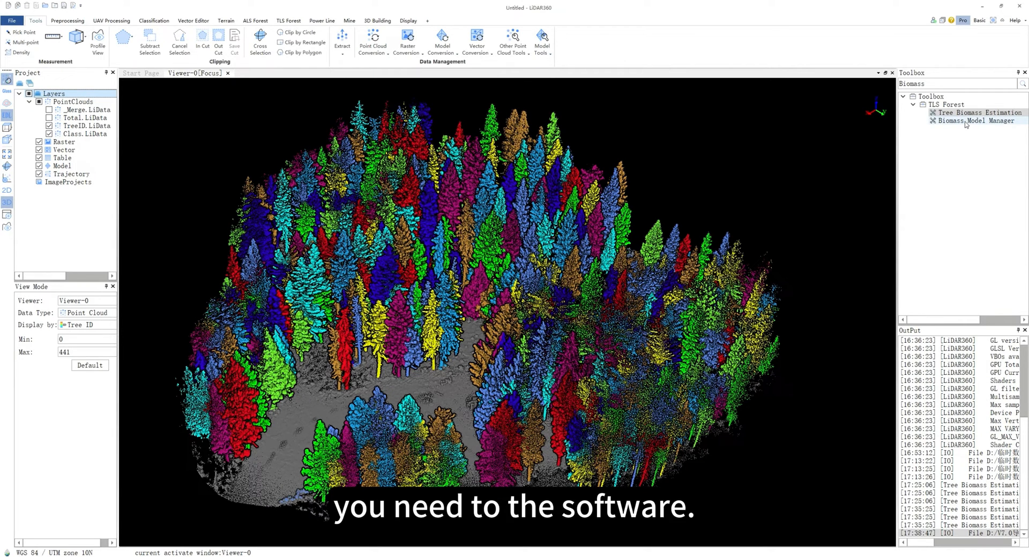
Step: Start a new model entry in the Biomass Model Manager
{"action": "double_click", "coordinate": [979, 121]}
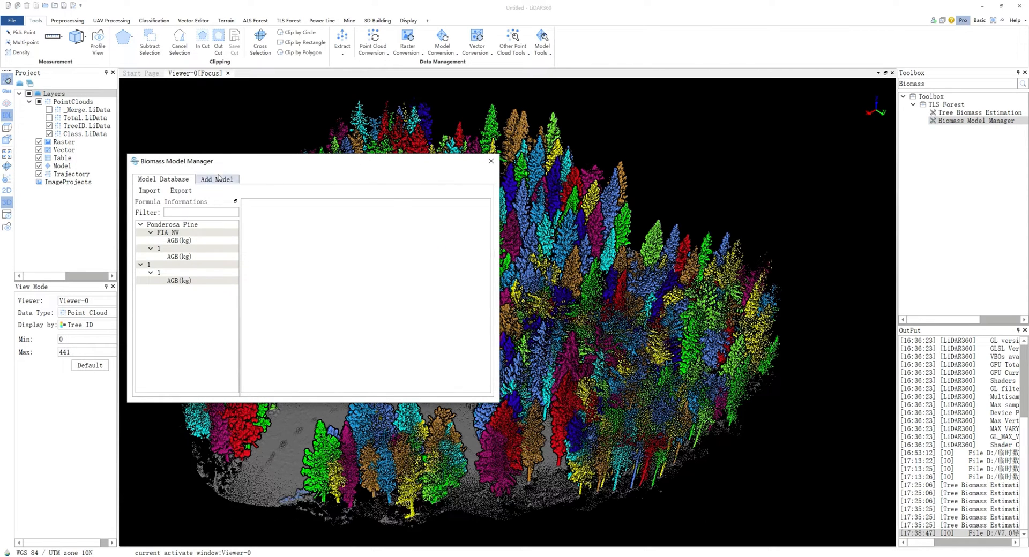
{"action": "left_click", "coordinate": [216, 179]}
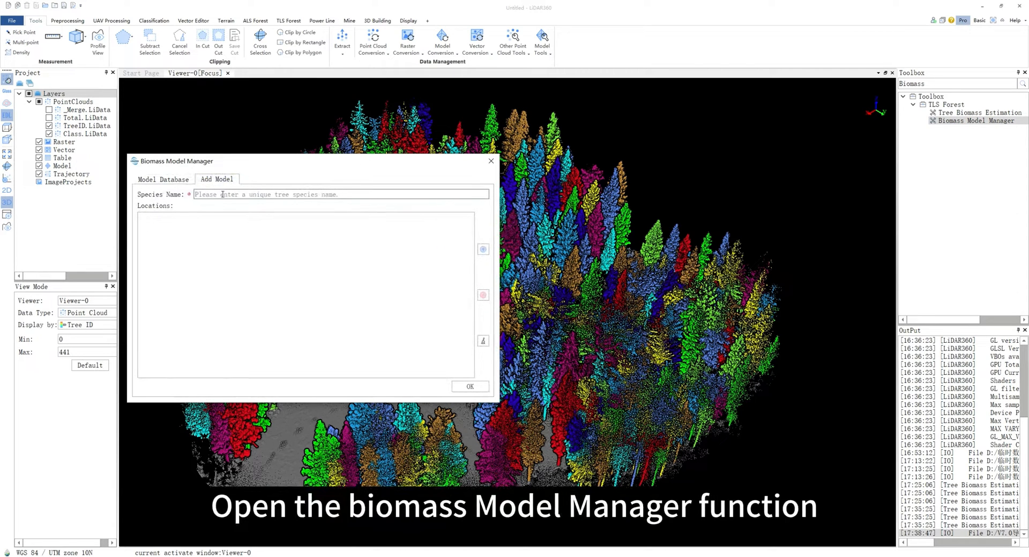
Step: Name the species Pine, add location Berkeley with AGB(kg), and begin a self-defined formula
{"action": "type", "text": "Pine"}
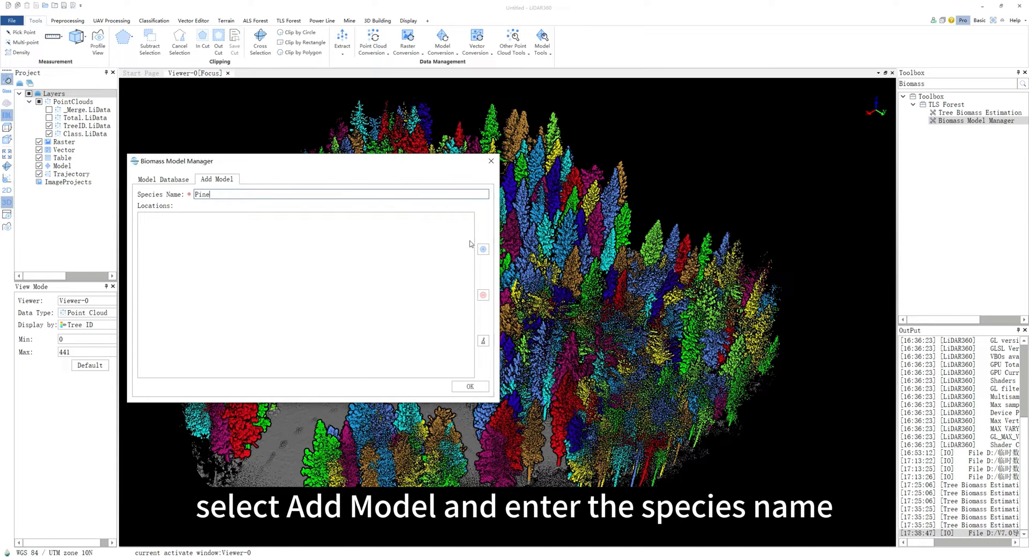
{"action": "left_click", "coordinate": [483, 250]}
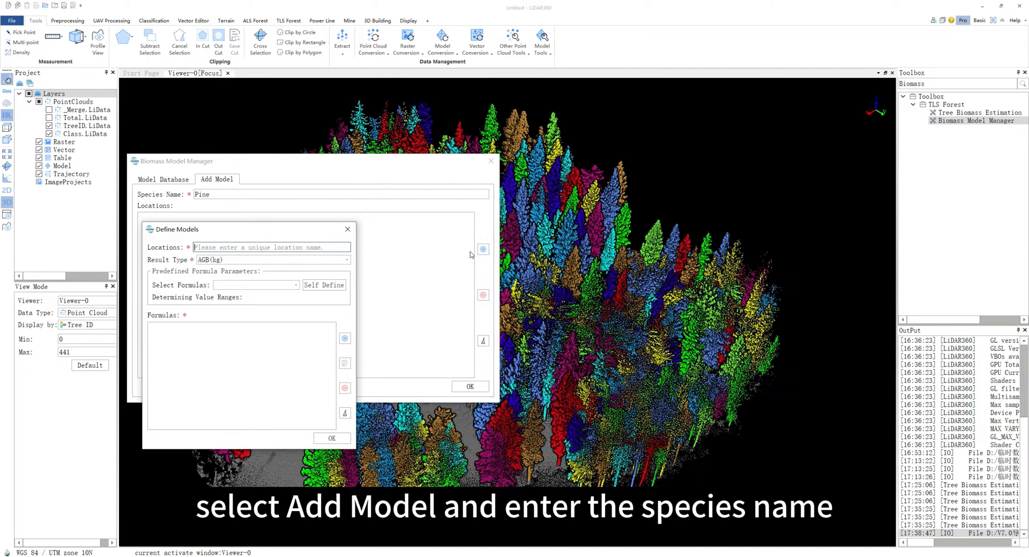
{"action": "type", "text": "Berkeley"}
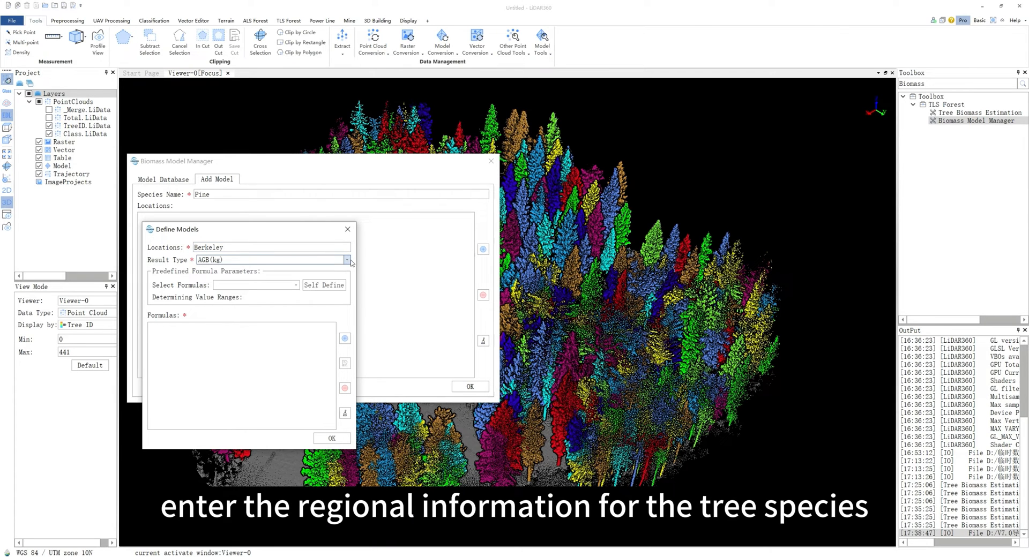
{"action": "left_click", "coordinate": [296, 285]}
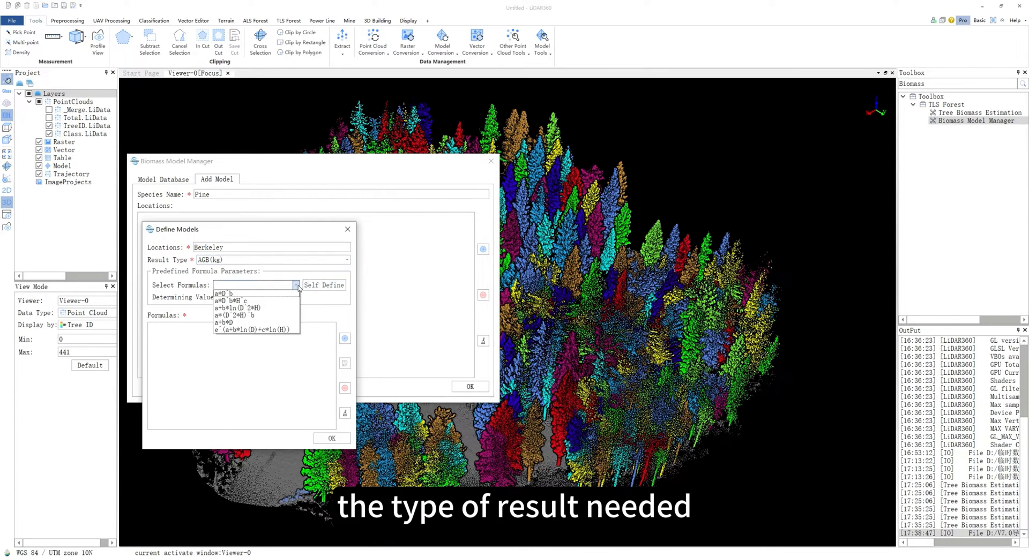
{"action": "left_click", "coordinate": [296, 285]}
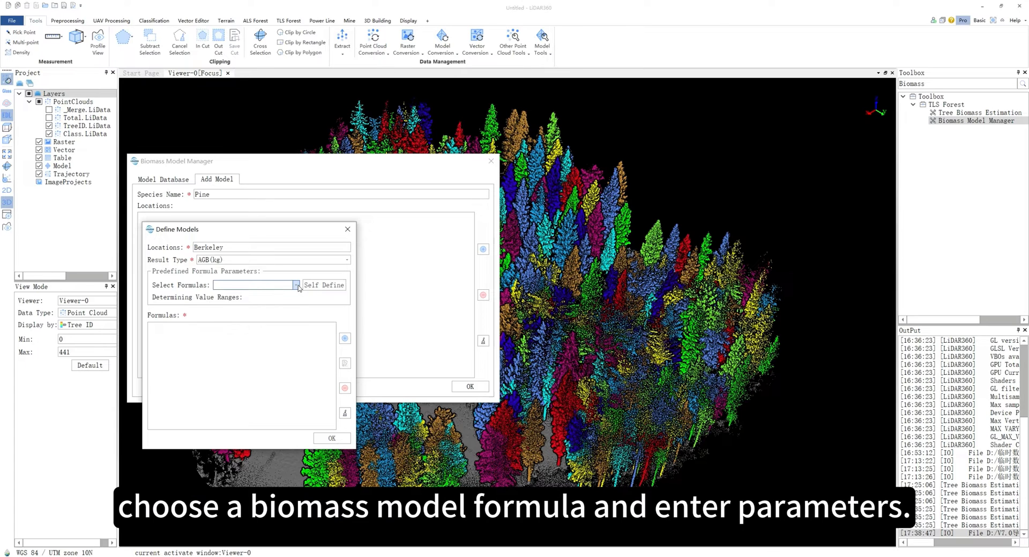
{"action": "left_click", "coordinate": [324, 285]}
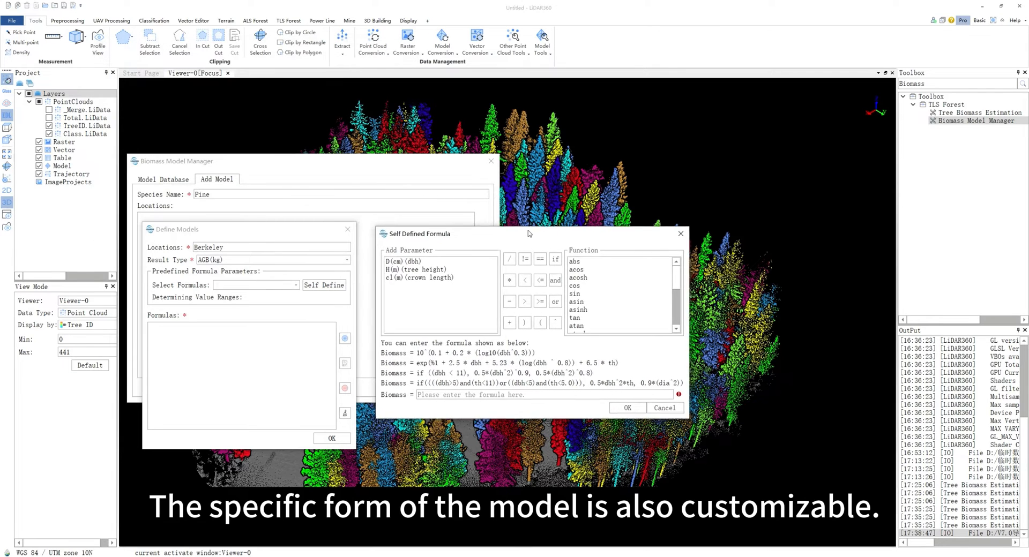
Step: Cancel the custom formula and confirm the Berkeley model as AGB(kg) = 1.00000*D^1.00000
{"action": "left_click_drag", "start_coordinate": [528, 233], "coordinate": [528, 230]}
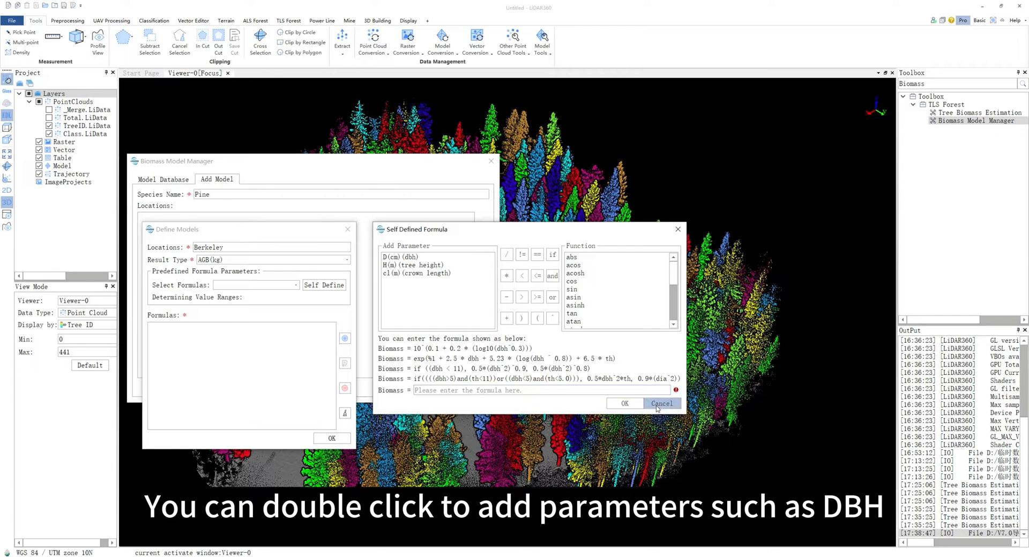
{"action": "left_click", "coordinate": [661, 403]}
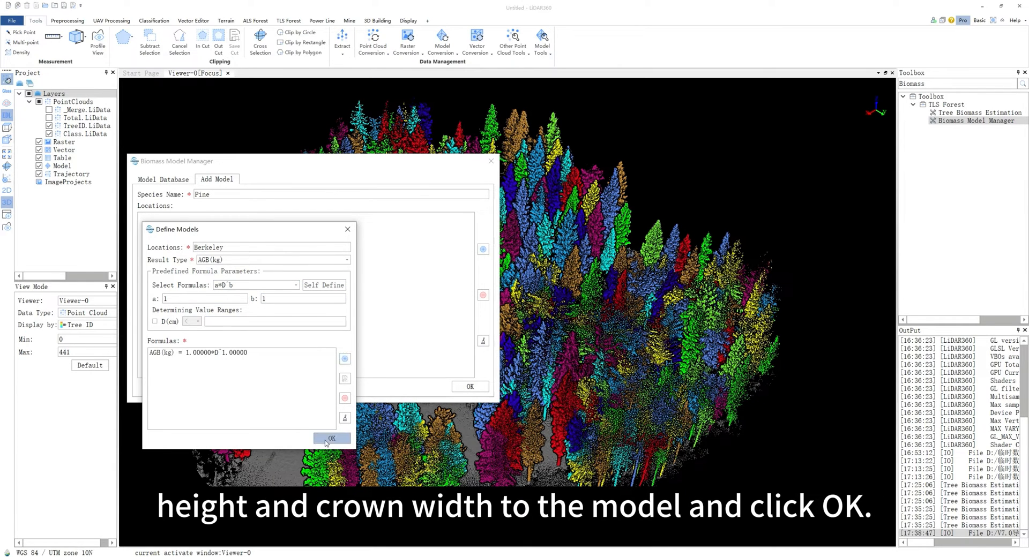
{"action": "left_click", "coordinate": [331, 439]}
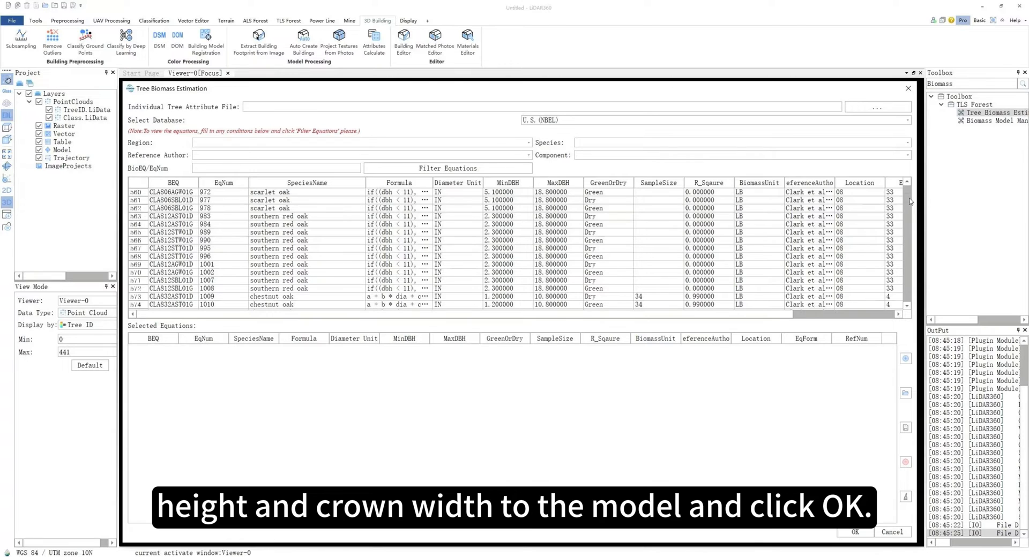